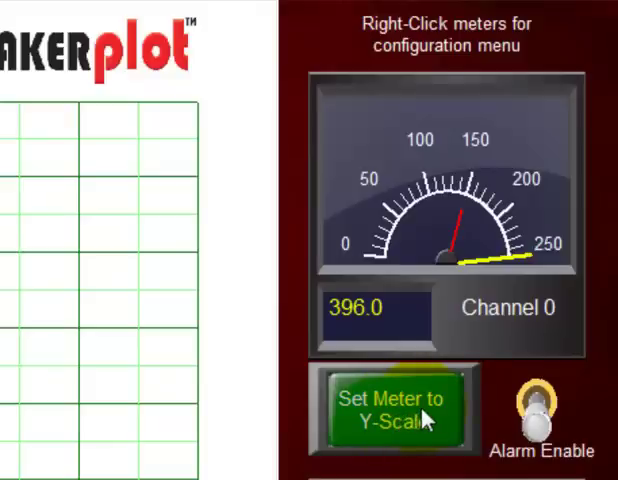
Apply 'Set Meter to Y-Scale' so the Channel 0 meter spans 0 to 1000, reading 396
{"action": "left_click", "coordinate": [393, 410]}
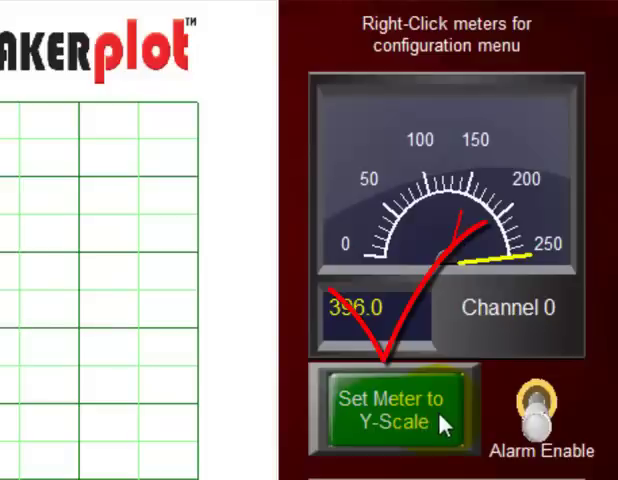
{"action": "left_click", "coordinate": [391, 410]}
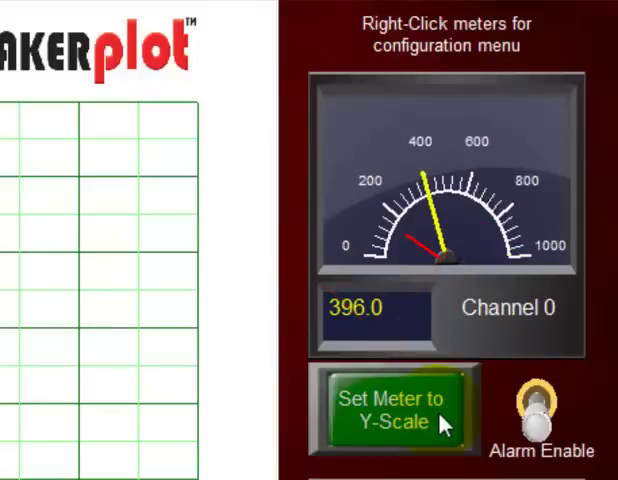